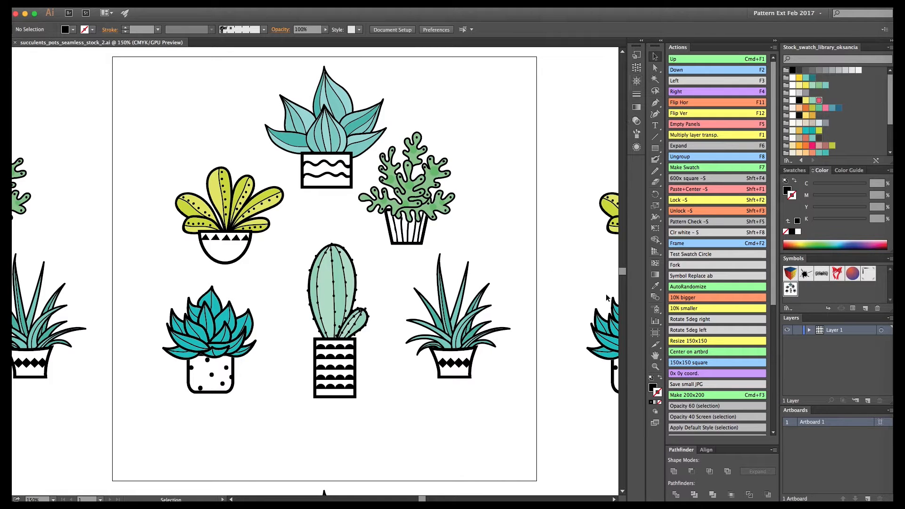
mouse_move(807, 266)
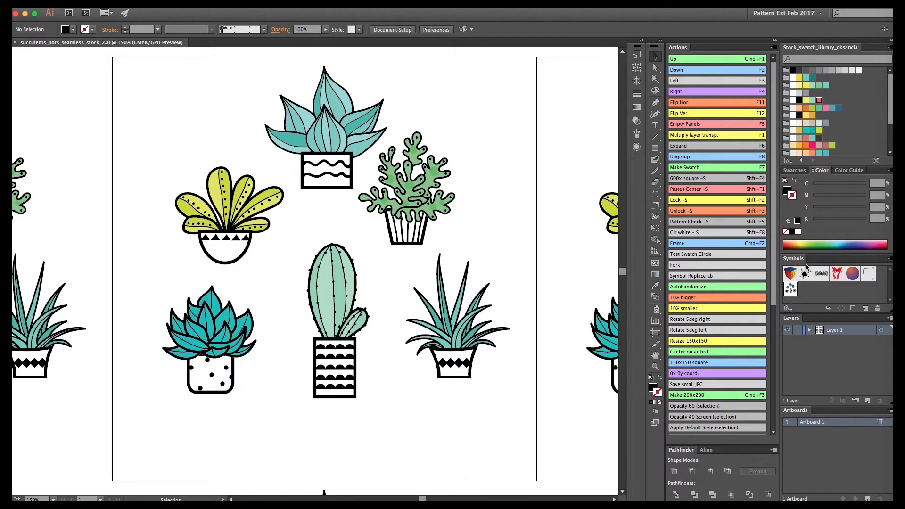
mouse_move(558, 266)
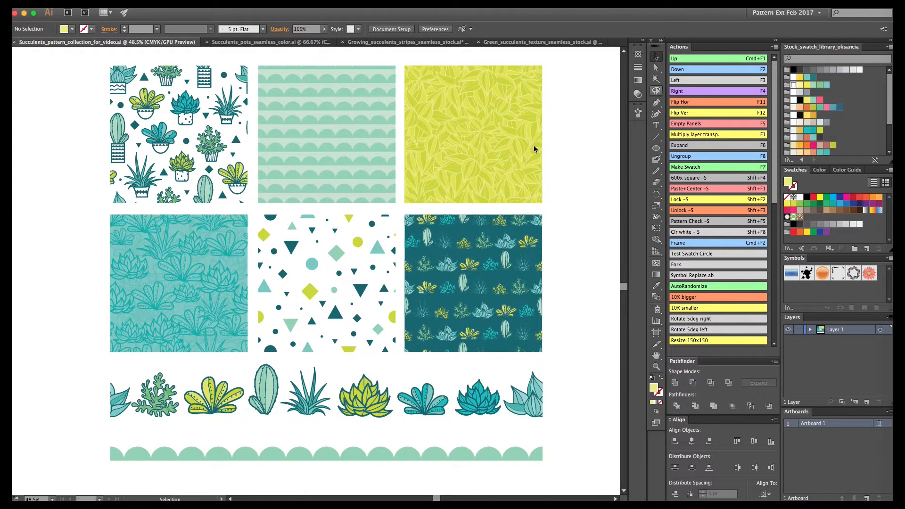
mouse_move(565, 228)
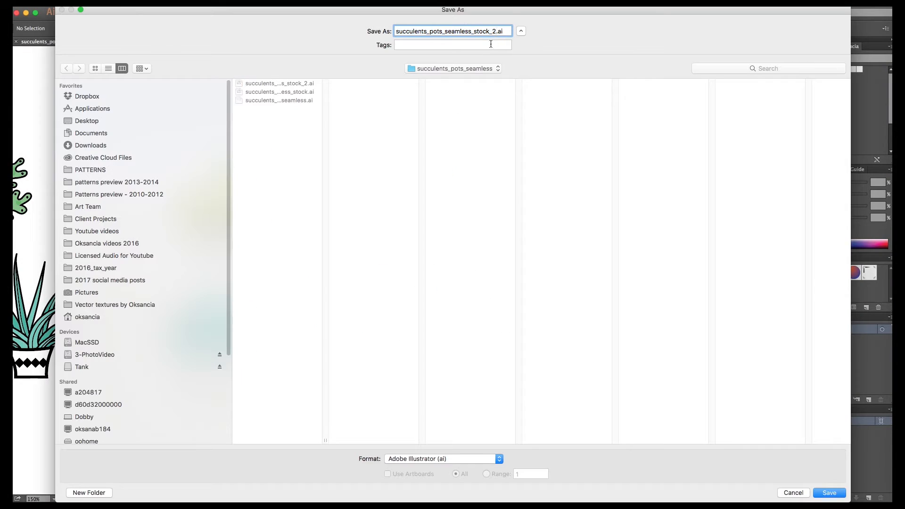
Step: Save the file and duplicate the agave pots across the tile edges with black geometric fillers
left_click(828, 492)
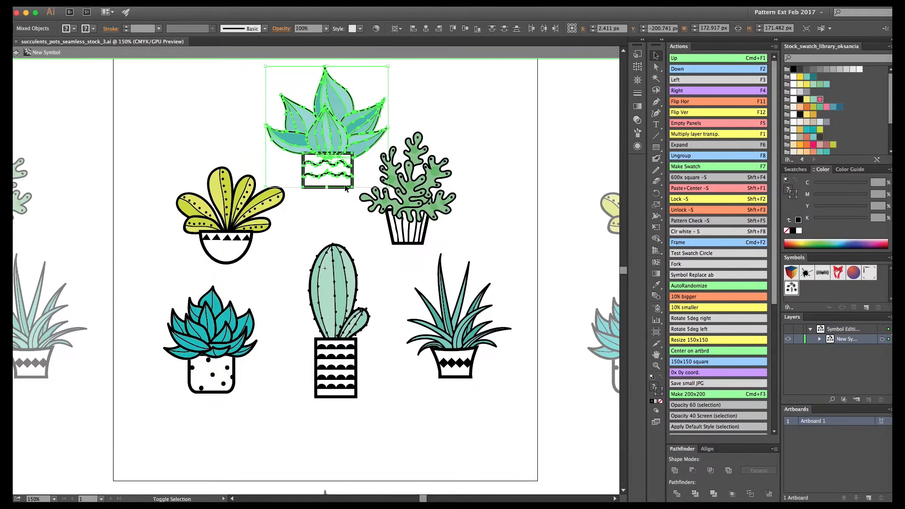
left_click(300, 241)
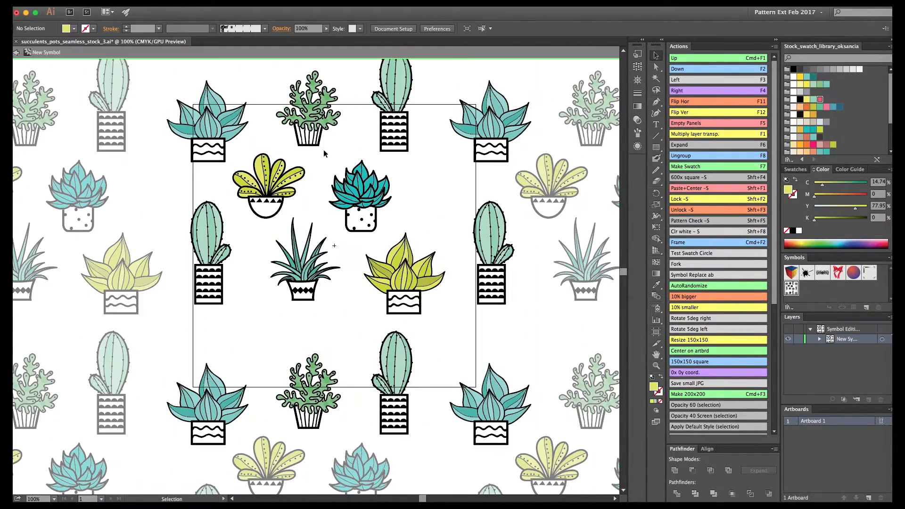
left_click(358, 198)
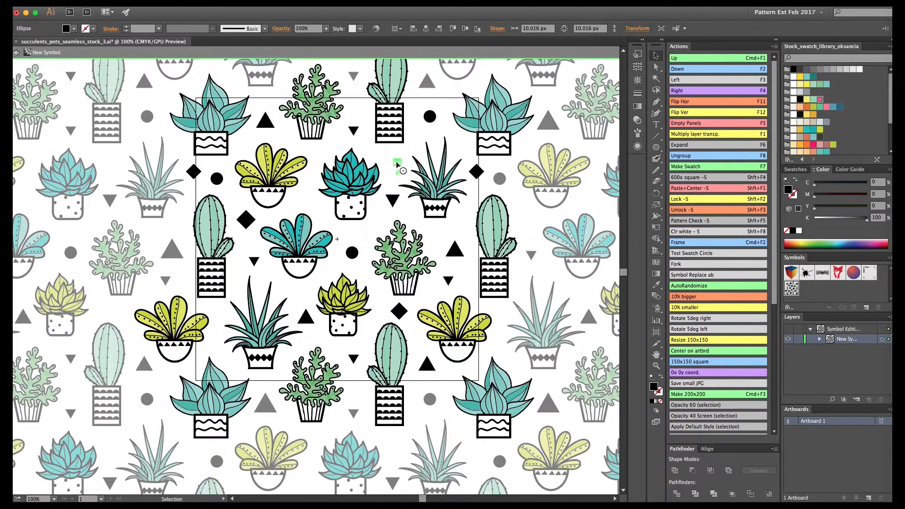
mouse_move(316, 156)
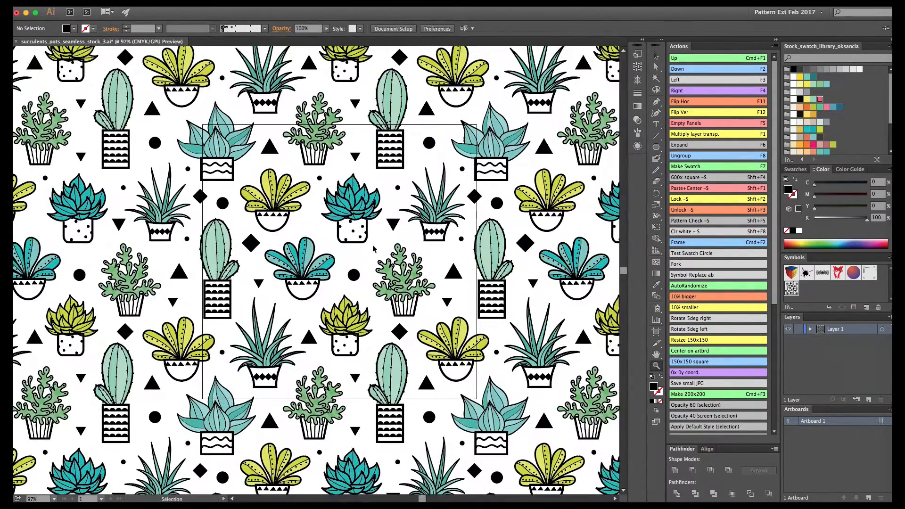
Step: Expand the symbol and run Magic Eraser to delete everything outside the square tile
left_click(679, 145)
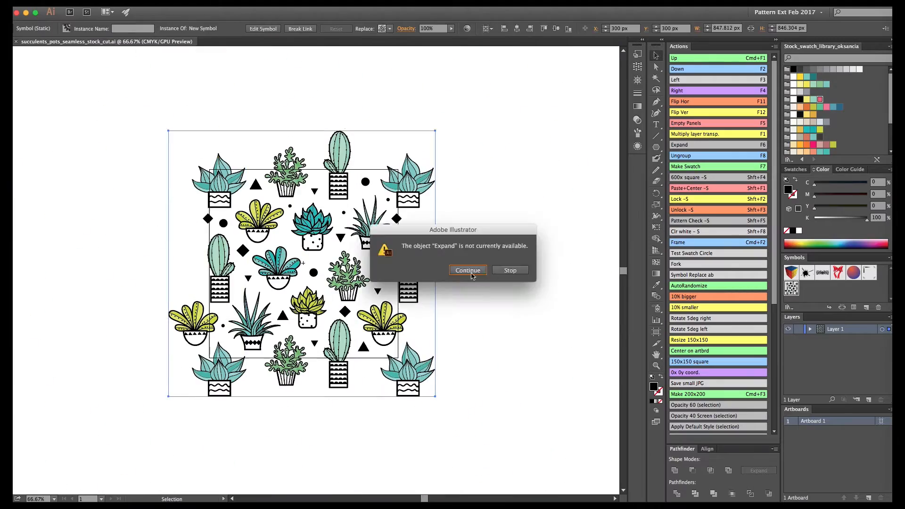
left_click(467, 270)
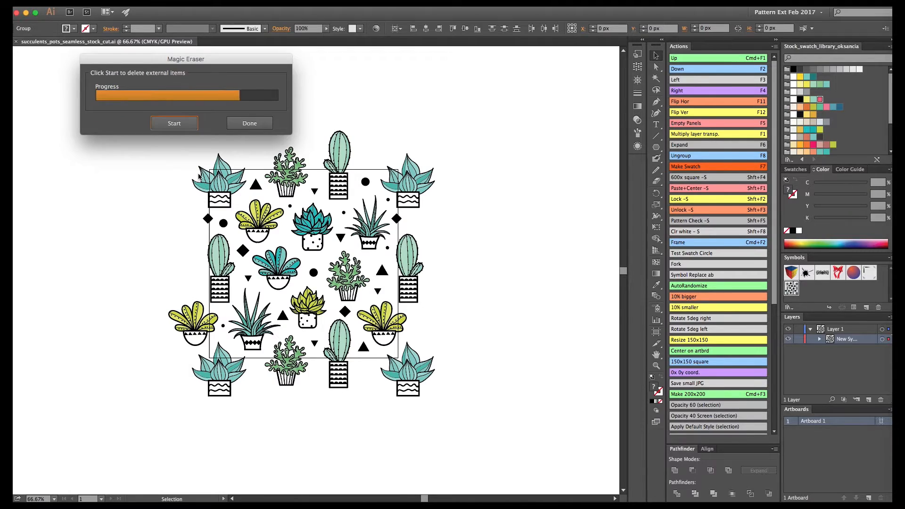
left_click(249, 122)
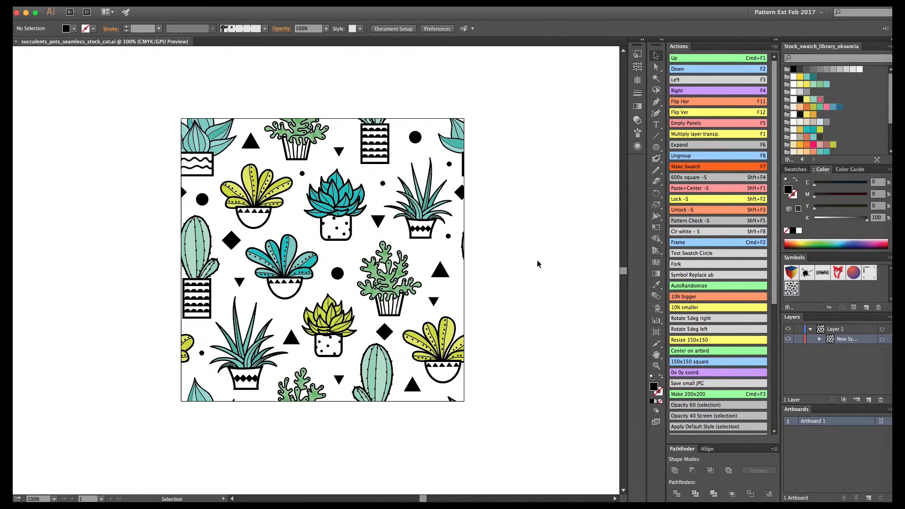
left_click(796, 169)
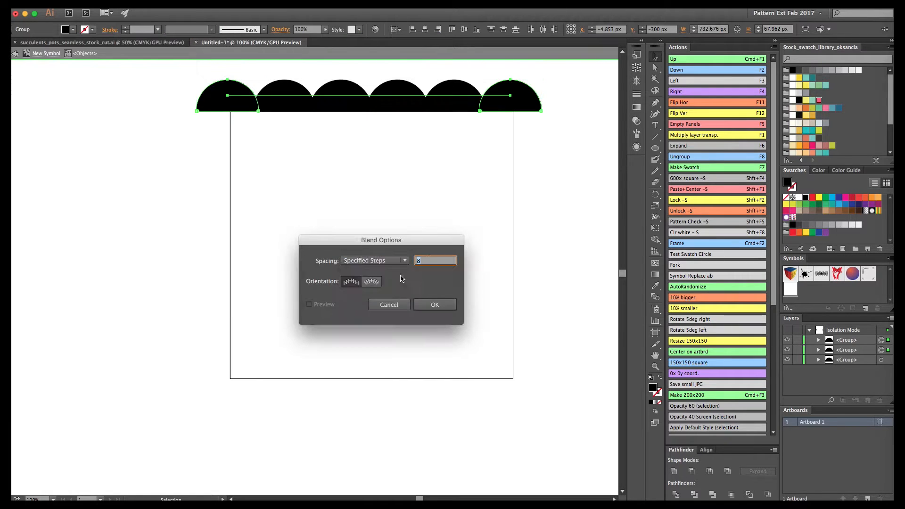
Step: Blend the half circles into a scallop row with Specified Steps and copy it to the bottom edge
left_click(434, 304)
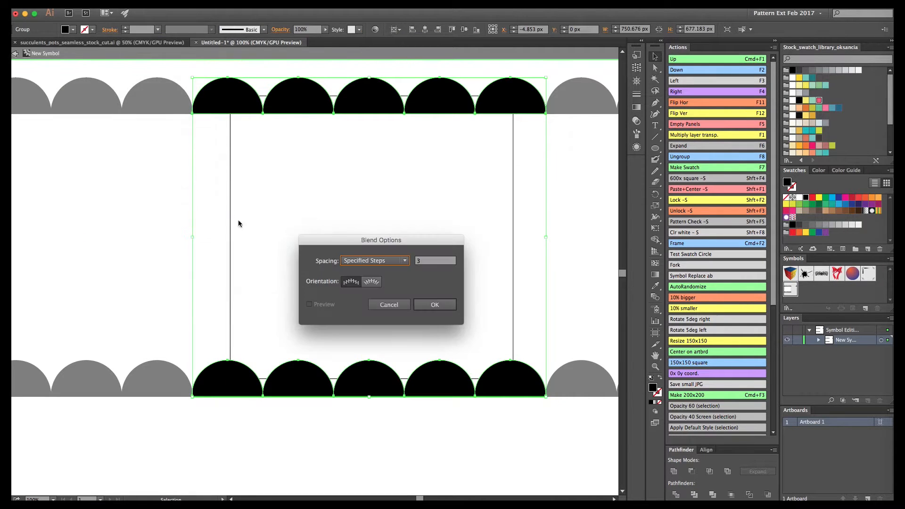
left_click(434, 305)
type("4")
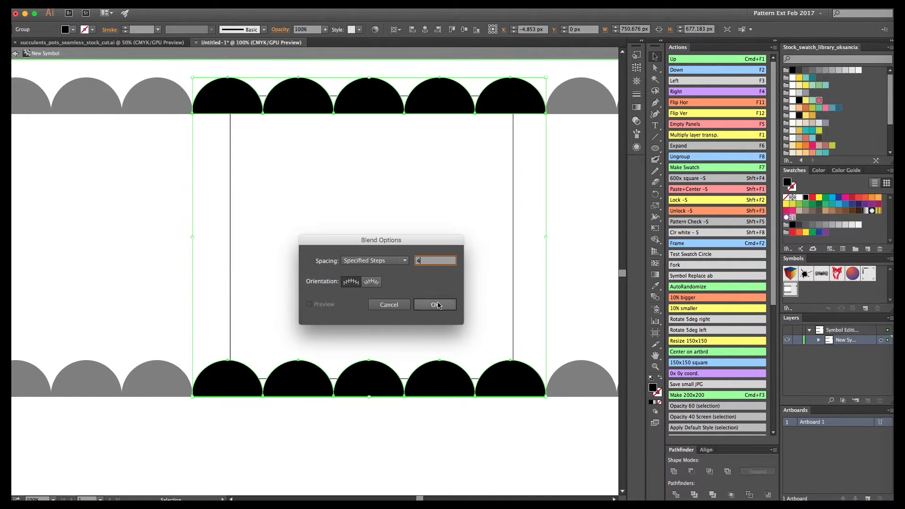
left_click(435, 304)
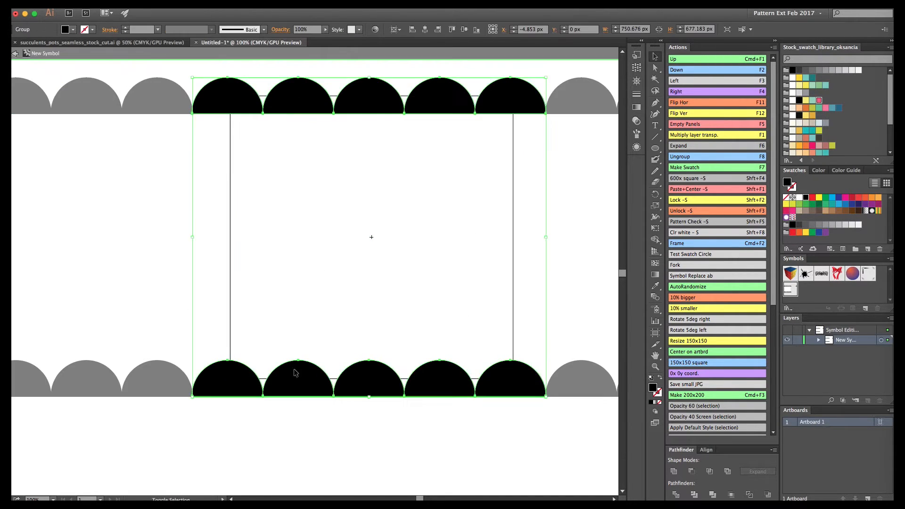
double_click(296, 373)
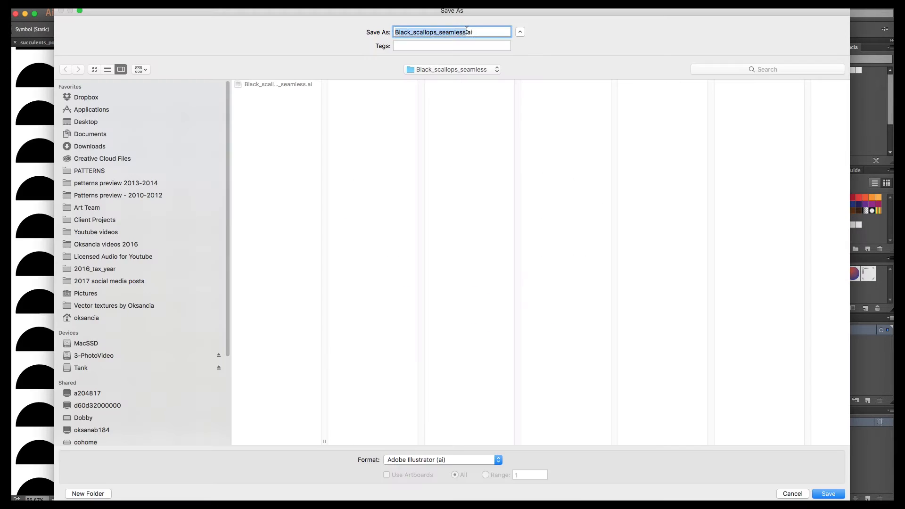
Step: Save the black scallops file, finish the Magic Eraser trim and paste the tile in mint green
left_click(827, 493)
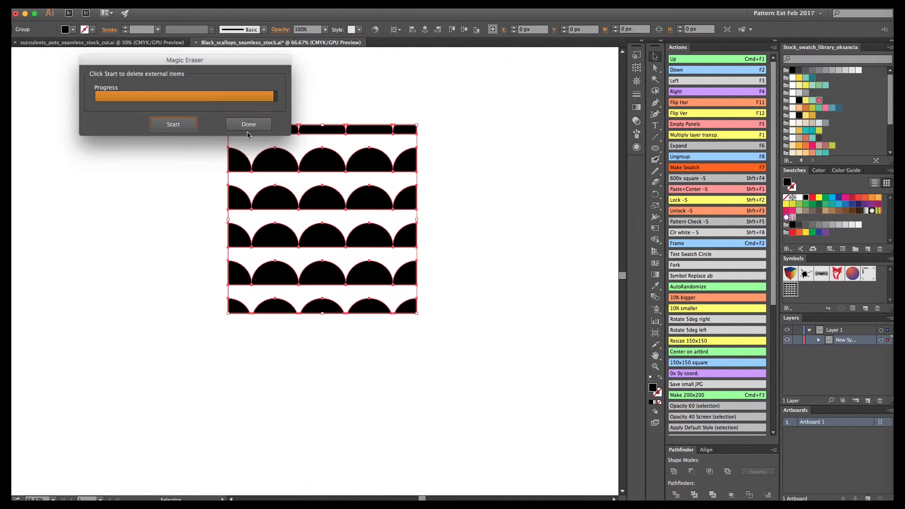
left_click(248, 124)
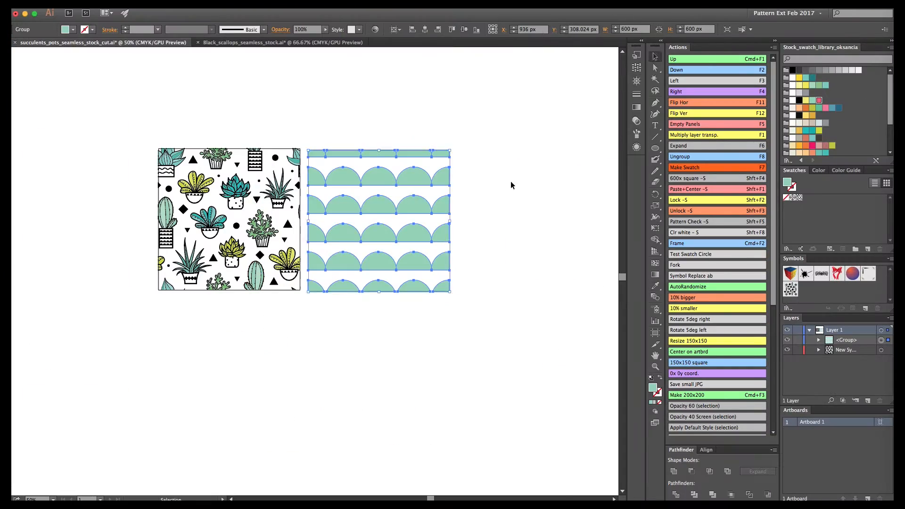
left_click(510, 186)
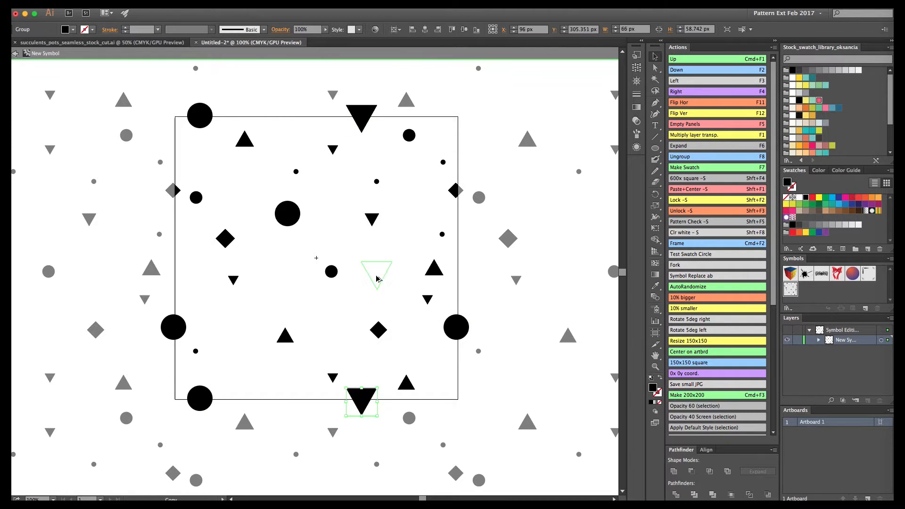
Step: Scatter black triangles, dots and diamonds across the symbol's tile edges
left_click(115, 10)
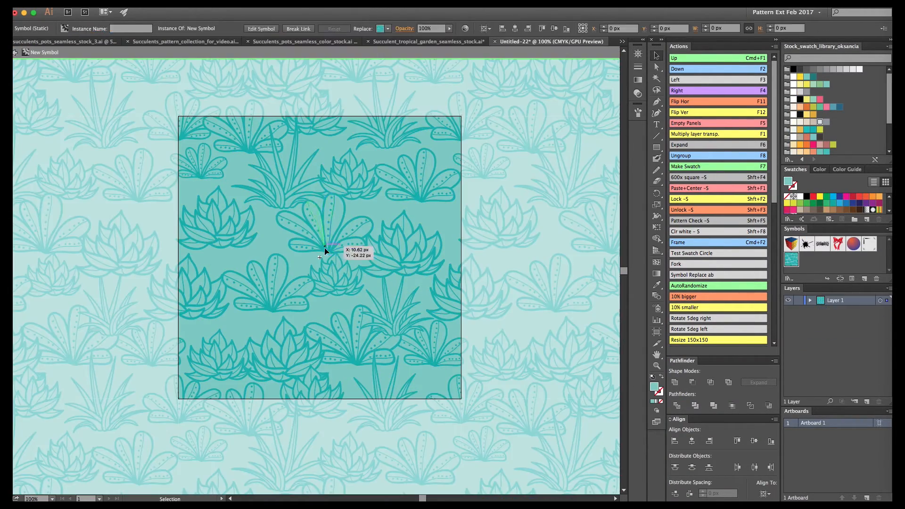
Step: Adjust the teal outlines inside the symbol, exit isolation and trim the tile square
double_click(319, 256)
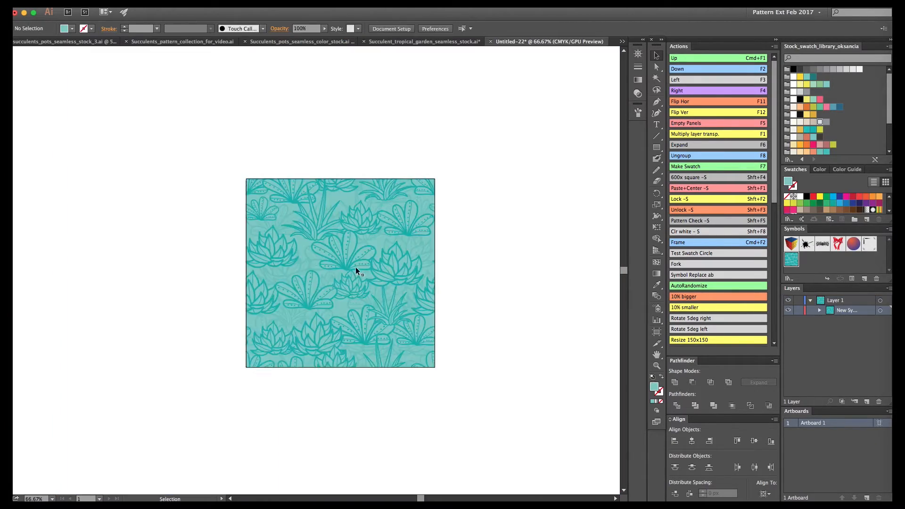
left_click(179, 41)
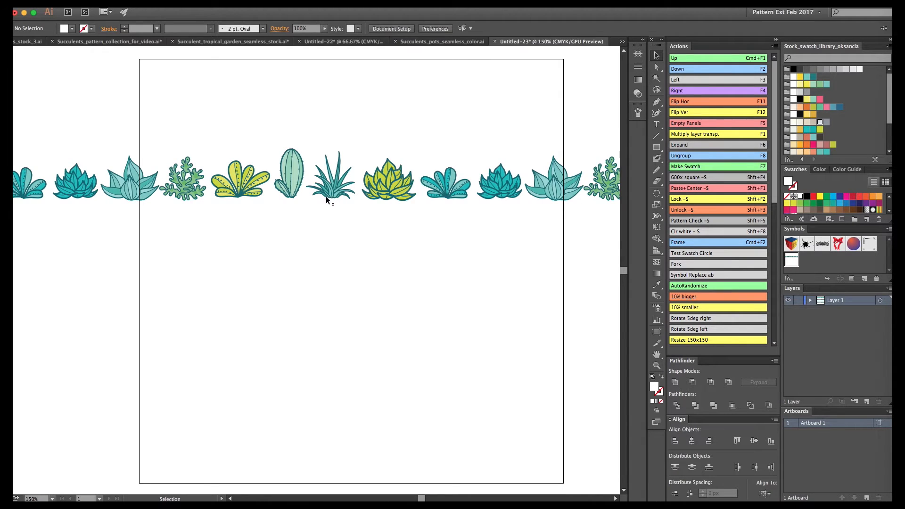
Step: Close the Succulent_tropical_garden document and answer its save prompt
left_click(510, 41)
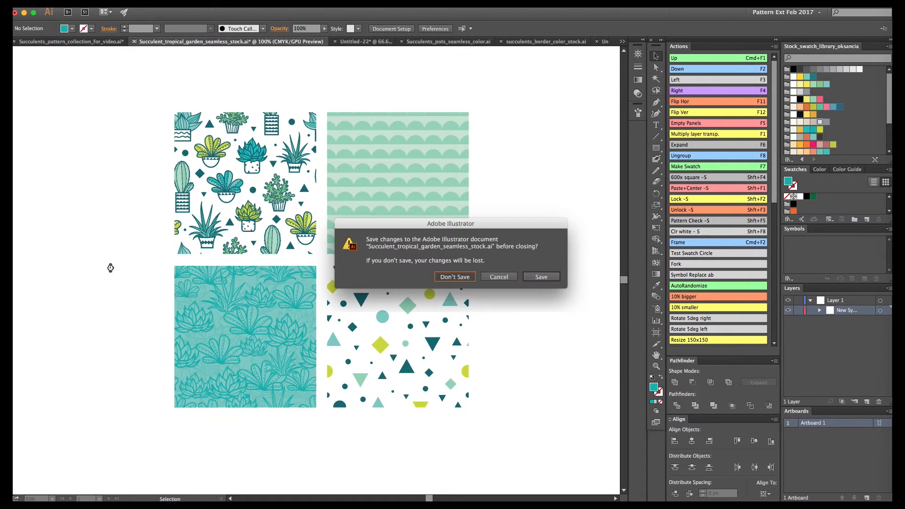
left_click(455, 276)
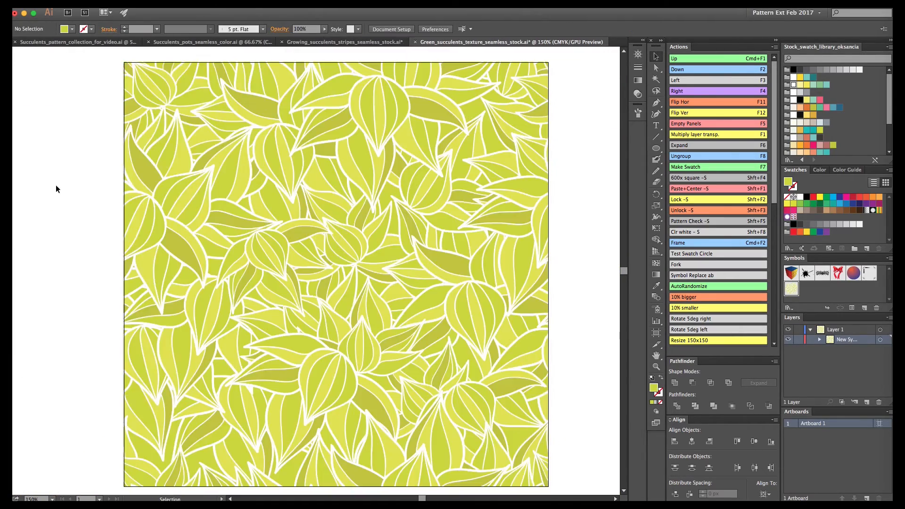
Step: Fill a large circle with the leaf-texture swatch, then switch to the collection document
left_click(341, 253)
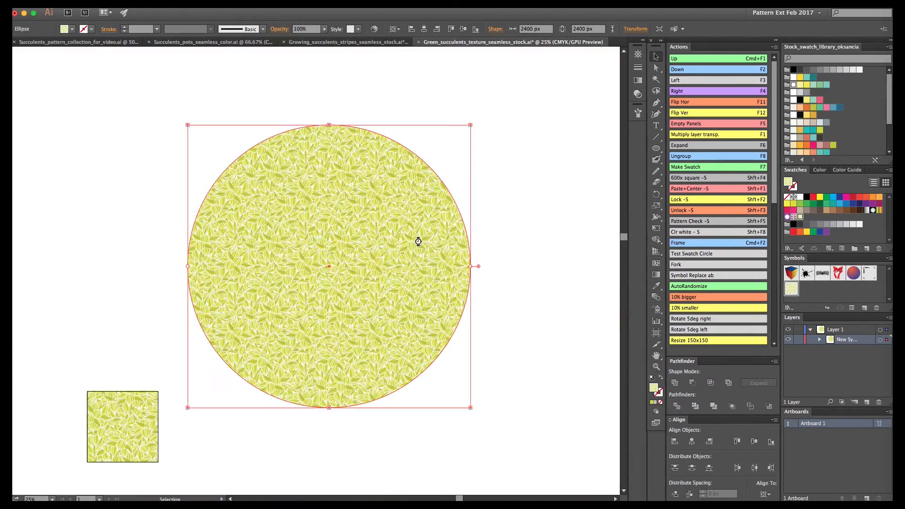
left_click(71, 41)
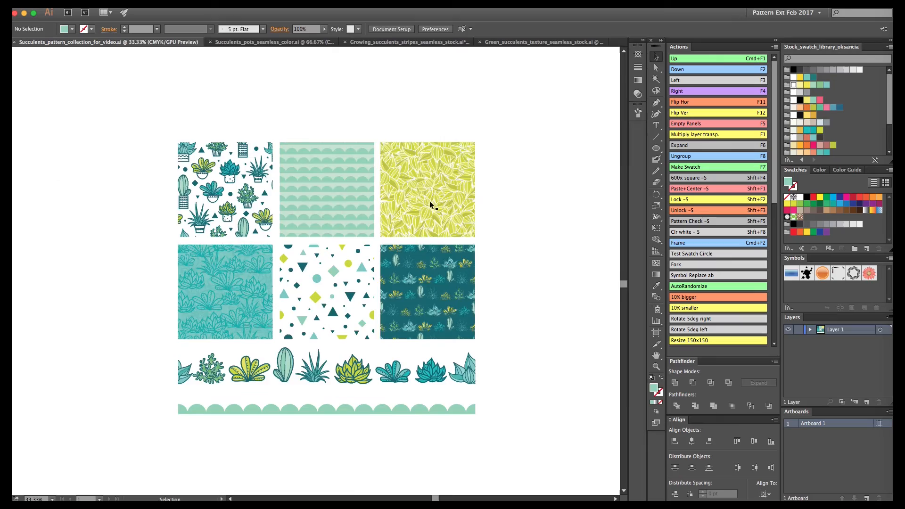
double_click(427, 190)
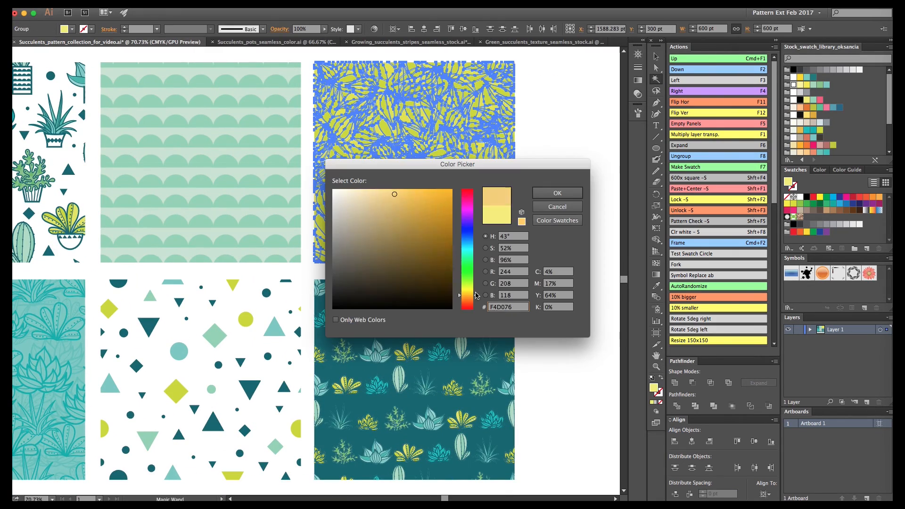
left_click(556, 193)
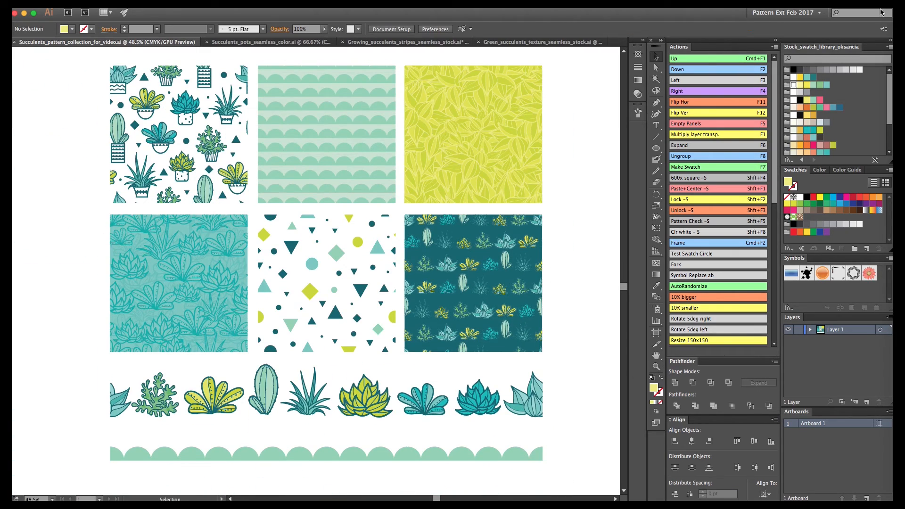
mouse_move(562, 227)
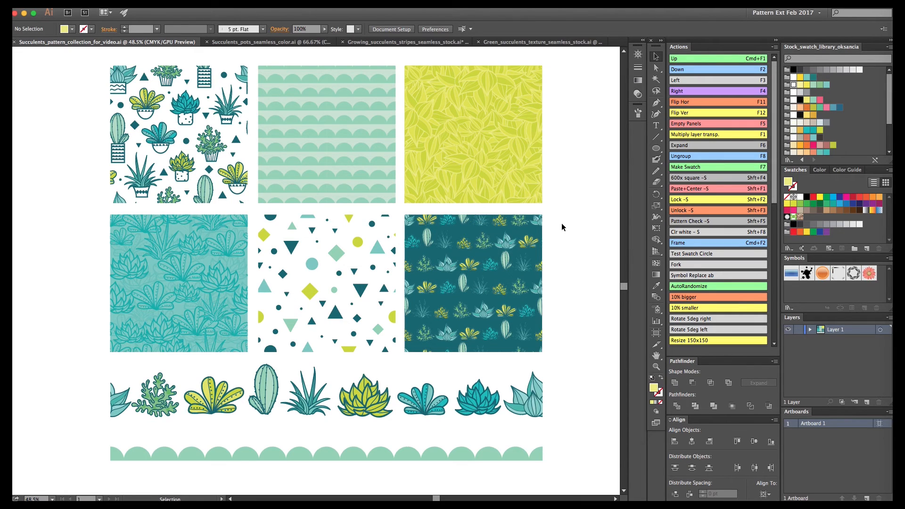